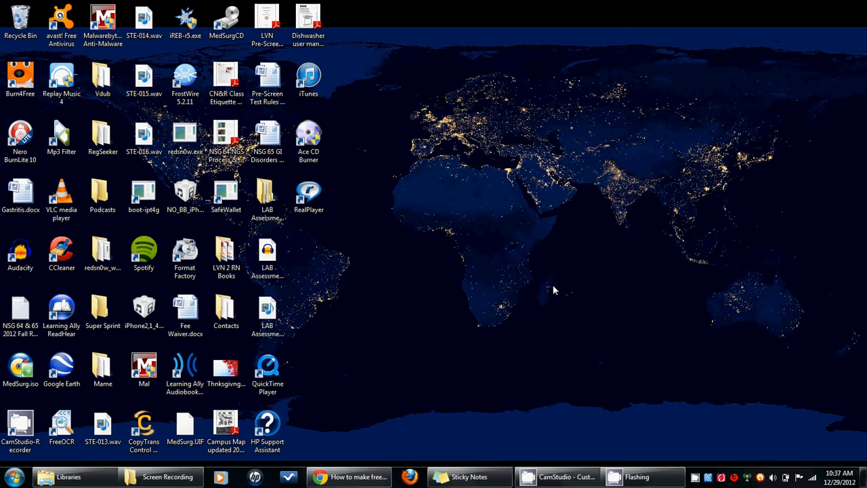
pyautogui.moveTo(474, 236)
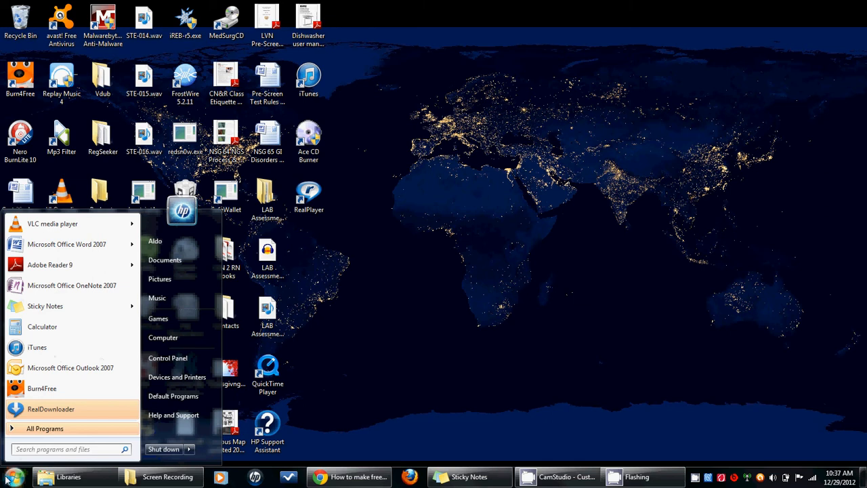
pyautogui.moveTo(163, 337)
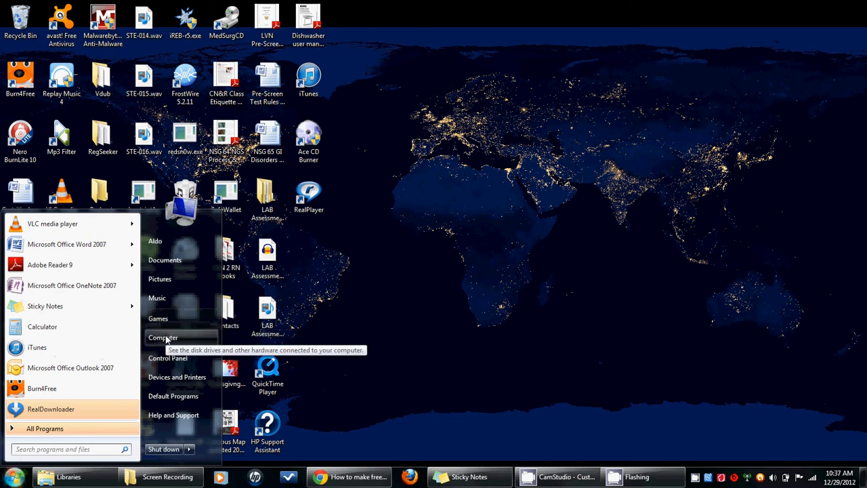
# - Open the Computer view listing the computer's drives
pyautogui.click(163, 338)
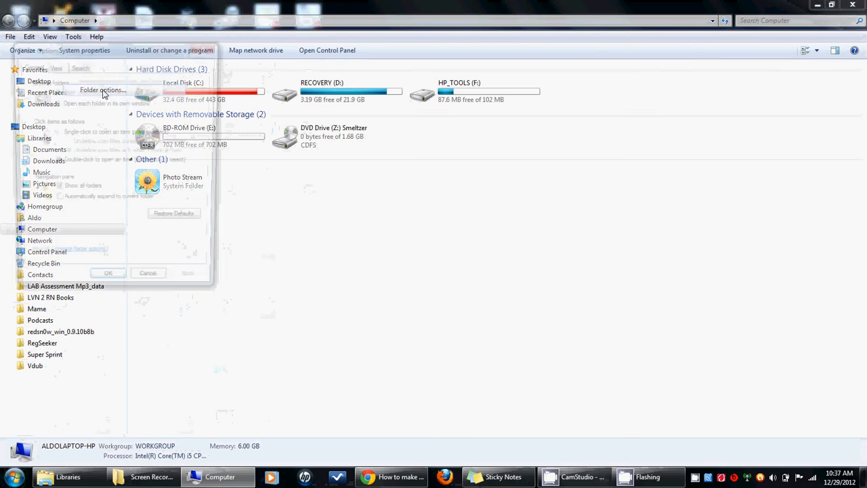
# - Review the folder view settings in Folder Options and confirm with OK
pyautogui.click(103, 90)
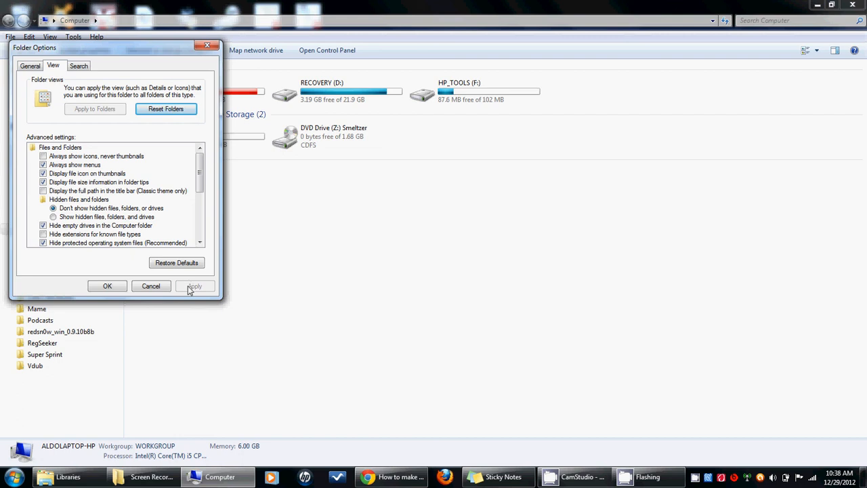
pyautogui.moveTo(107, 284)
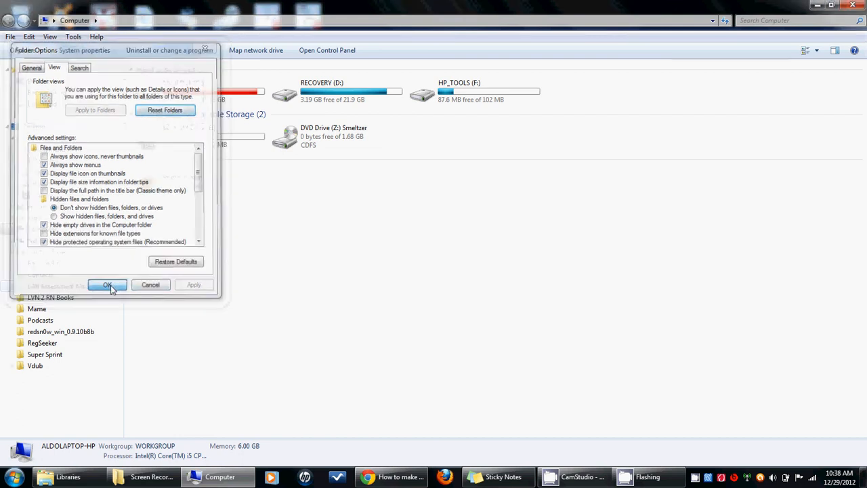
pyautogui.click(107, 285)
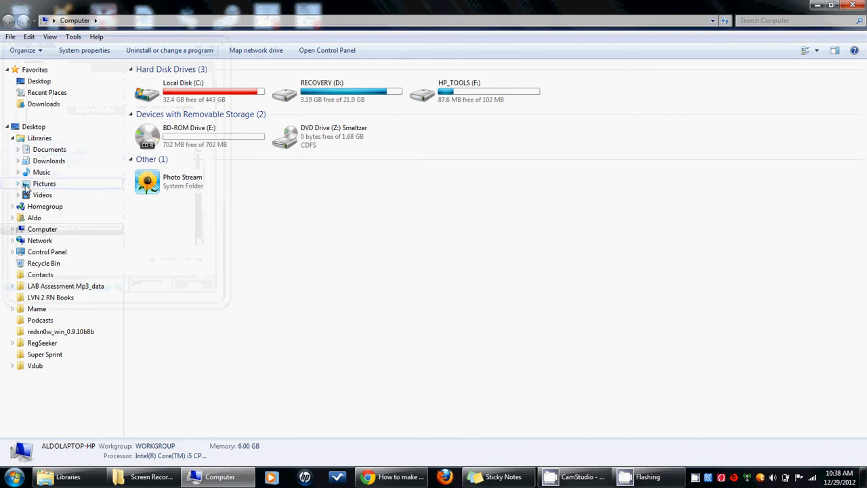
# - Navigate Libraries > Music > Public Music and open the RINGTONES folder listing its .m4r files
pyautogui.click(17, 172)
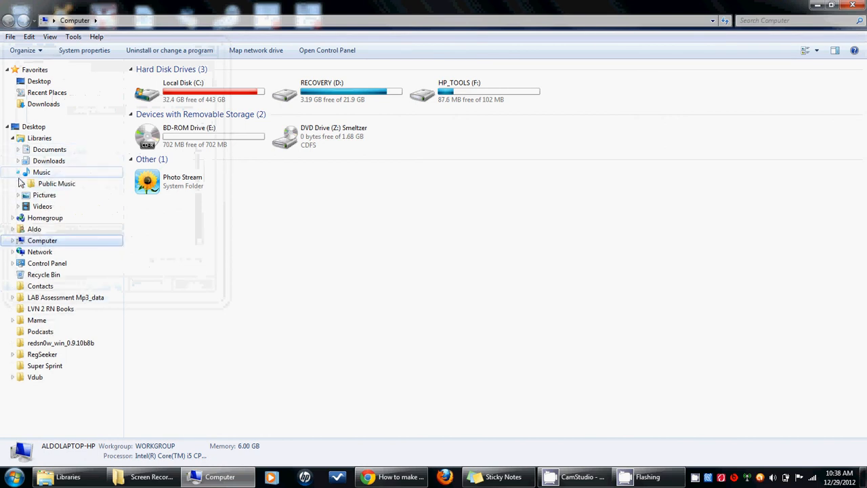
pyautogui.click(19, 183)
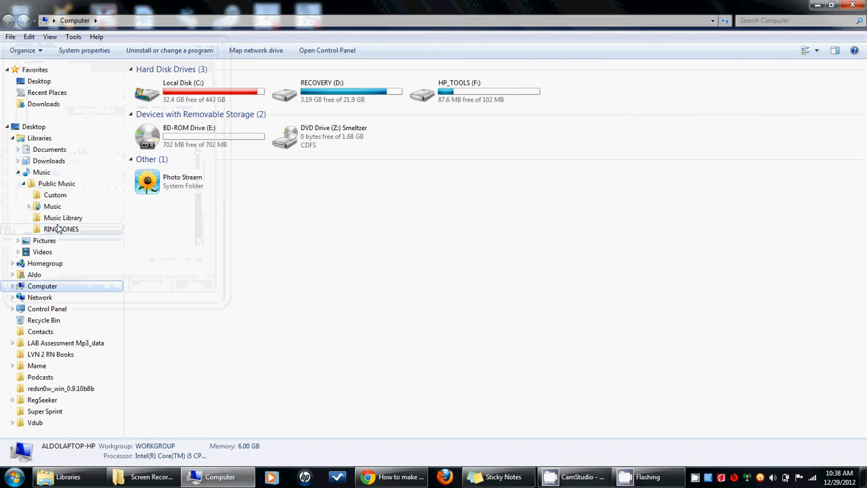
pyautogui.doubleClick(61, 228)
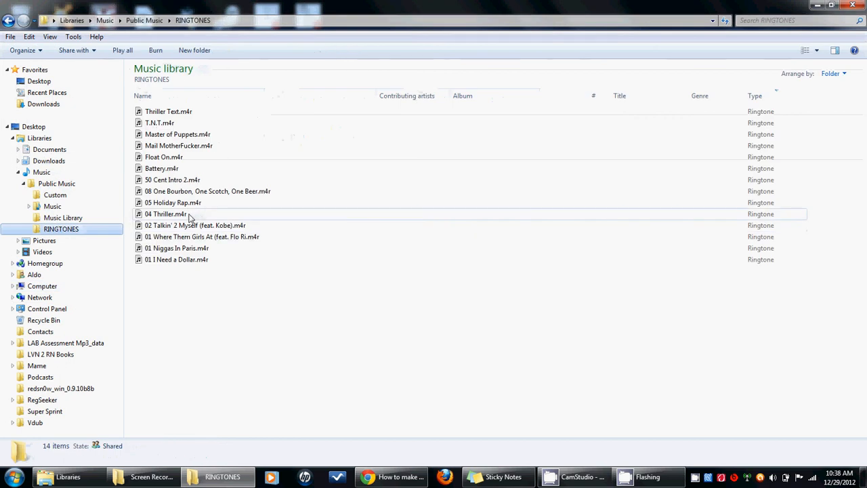
pyautogui.moveTo(165, 214)
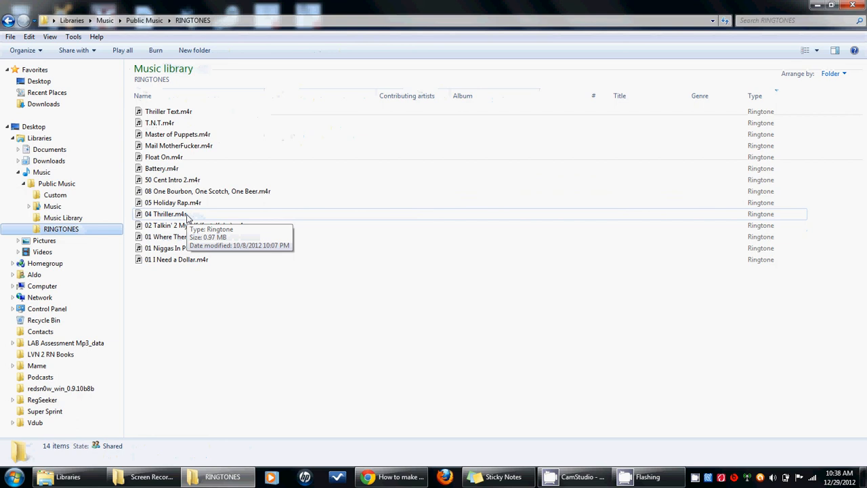
pyautogui.moveTo(300, 301)
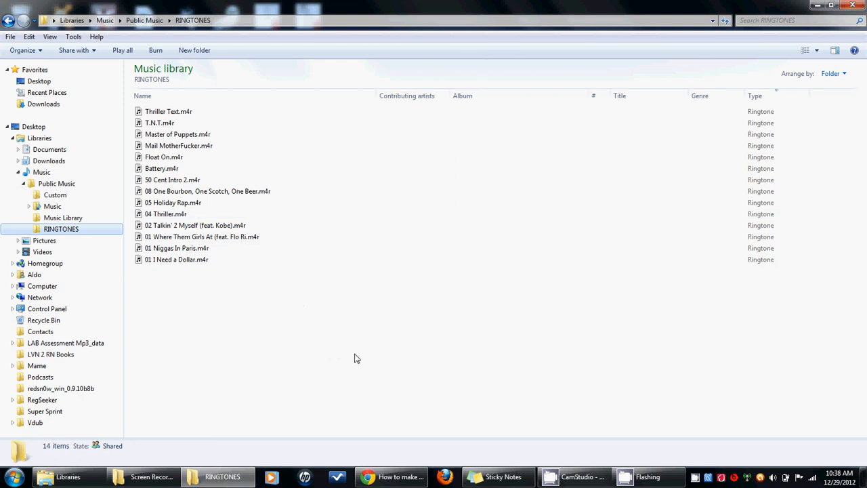
pyautogui.moveTo(568, 467)
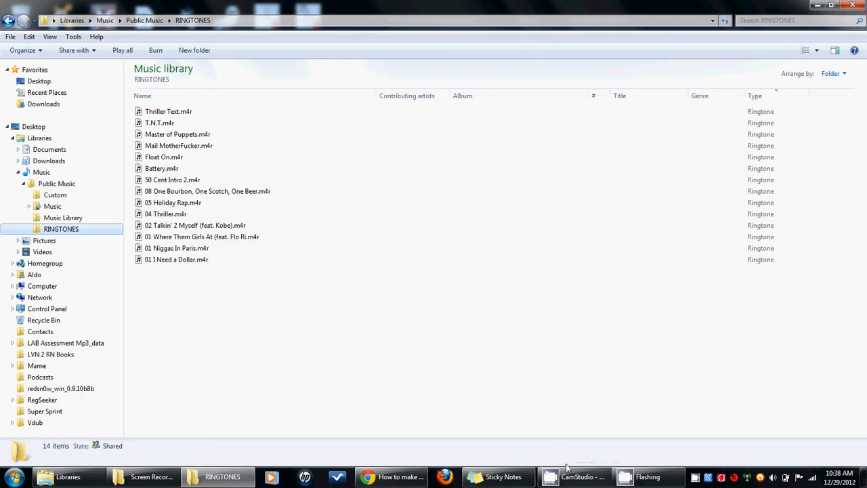